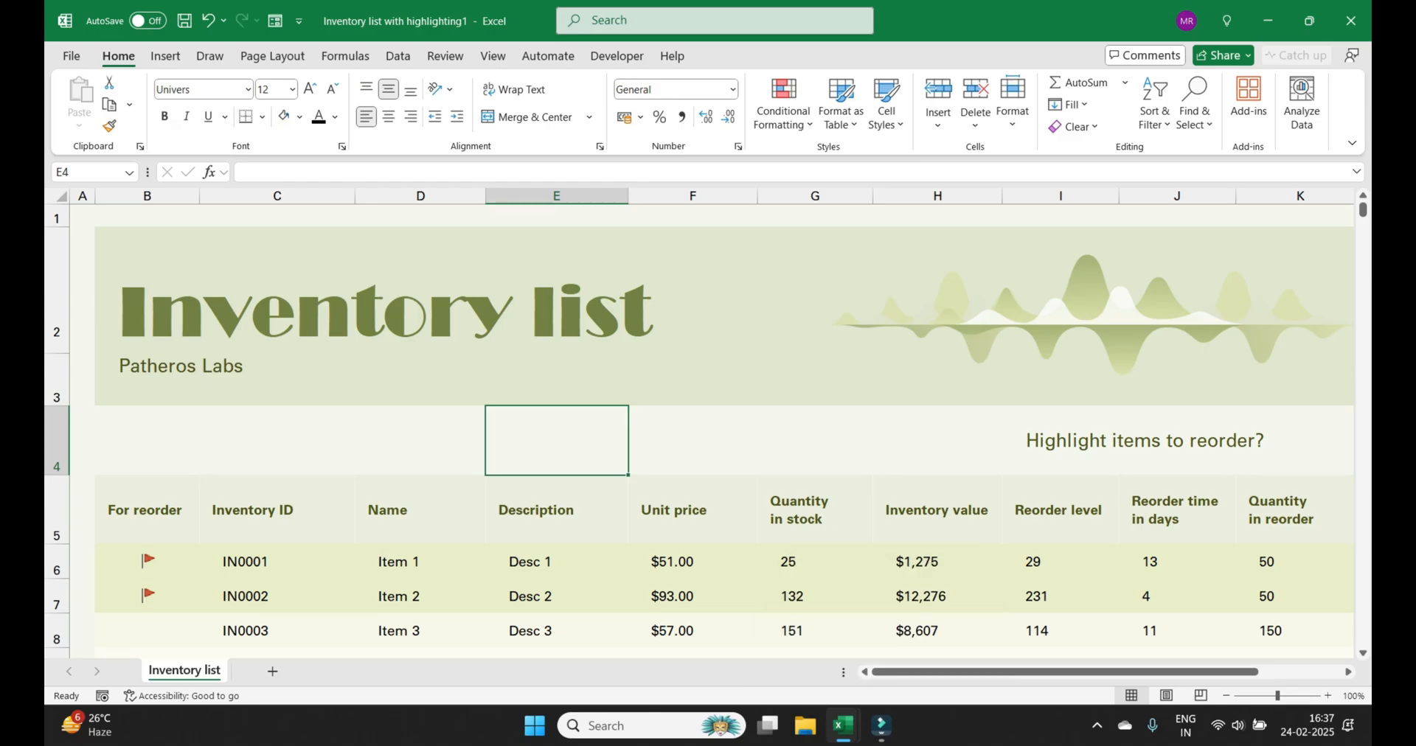
Hold Alt+Tab over Inventory list to show the open windows, including Employee absence schedule.
key("Alt")
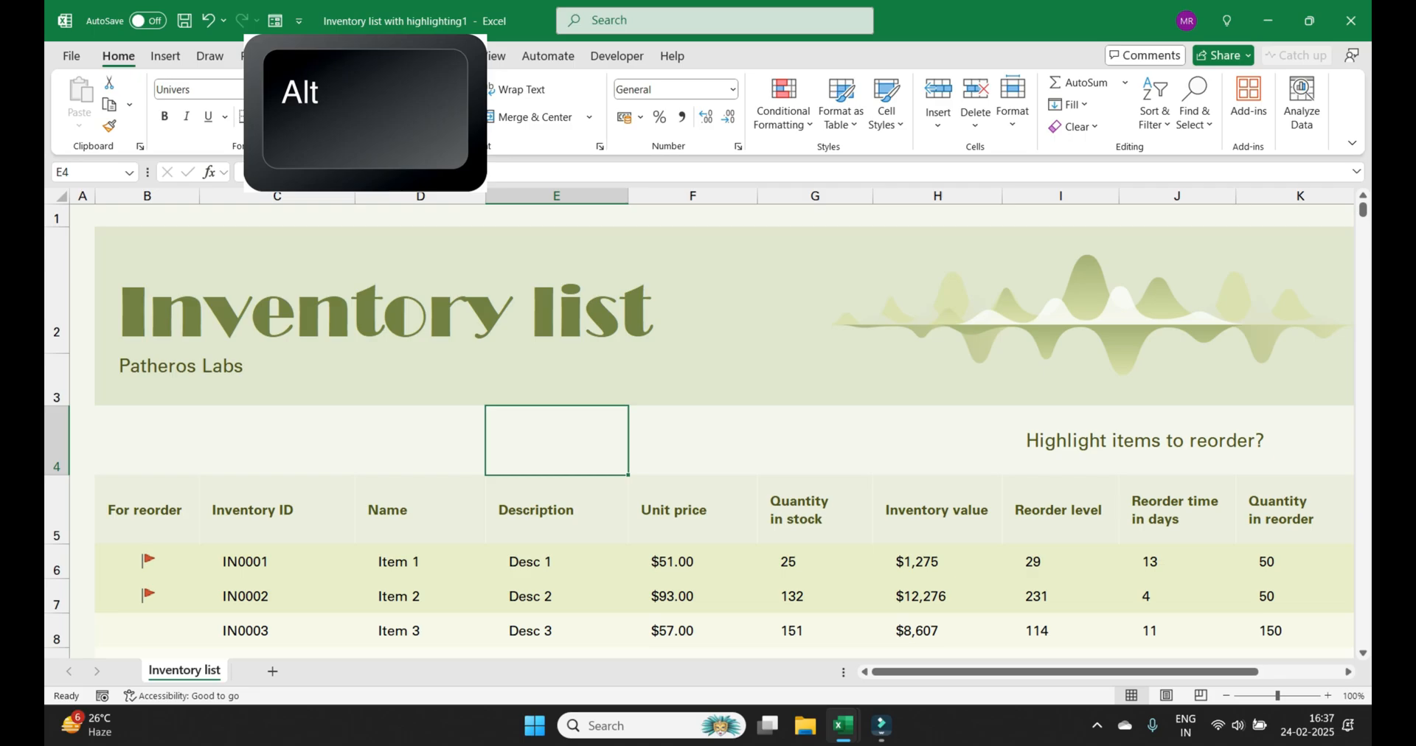
key("alt+tab")
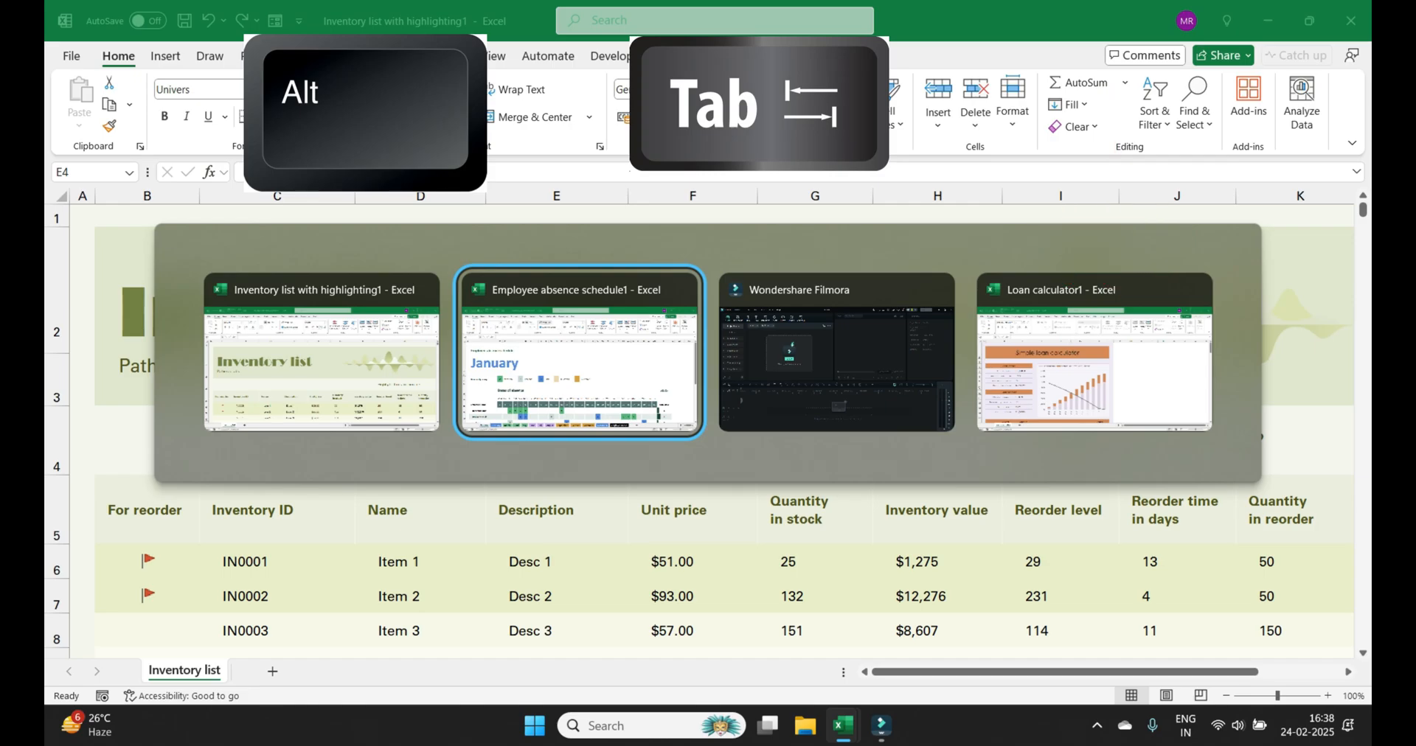
Bring Loan calculator1 to the front, focus its sheet, then reopen the Alt+Tab switcher.
key("Tab")
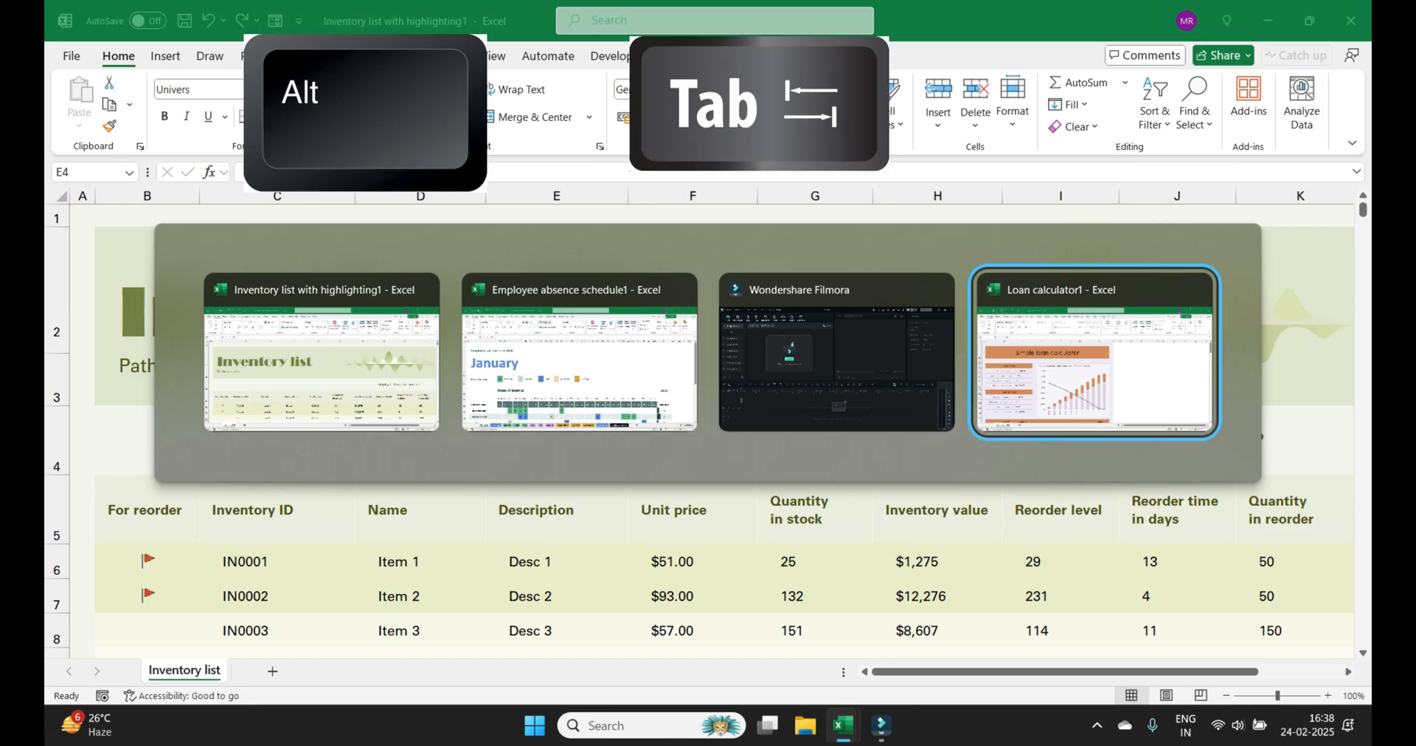
key("Tab")
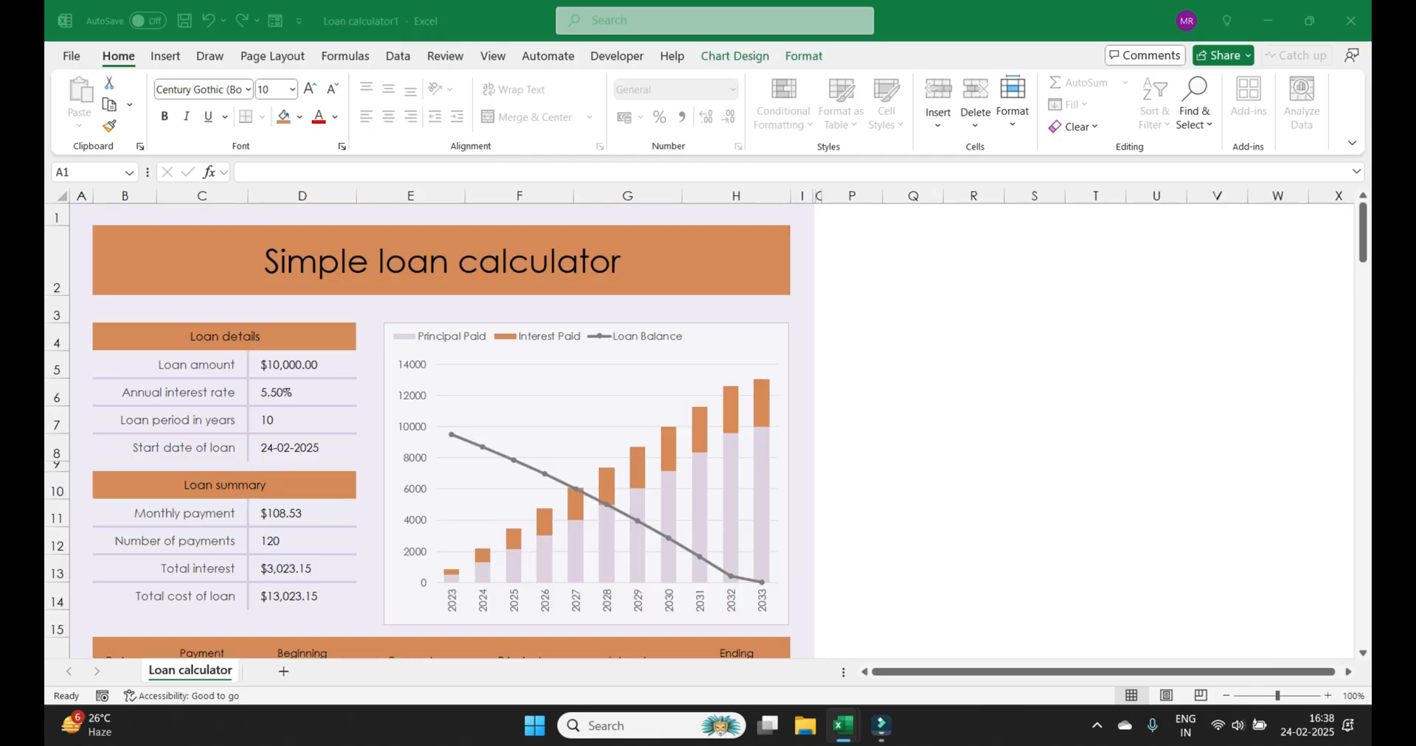
left_click(81, 217)
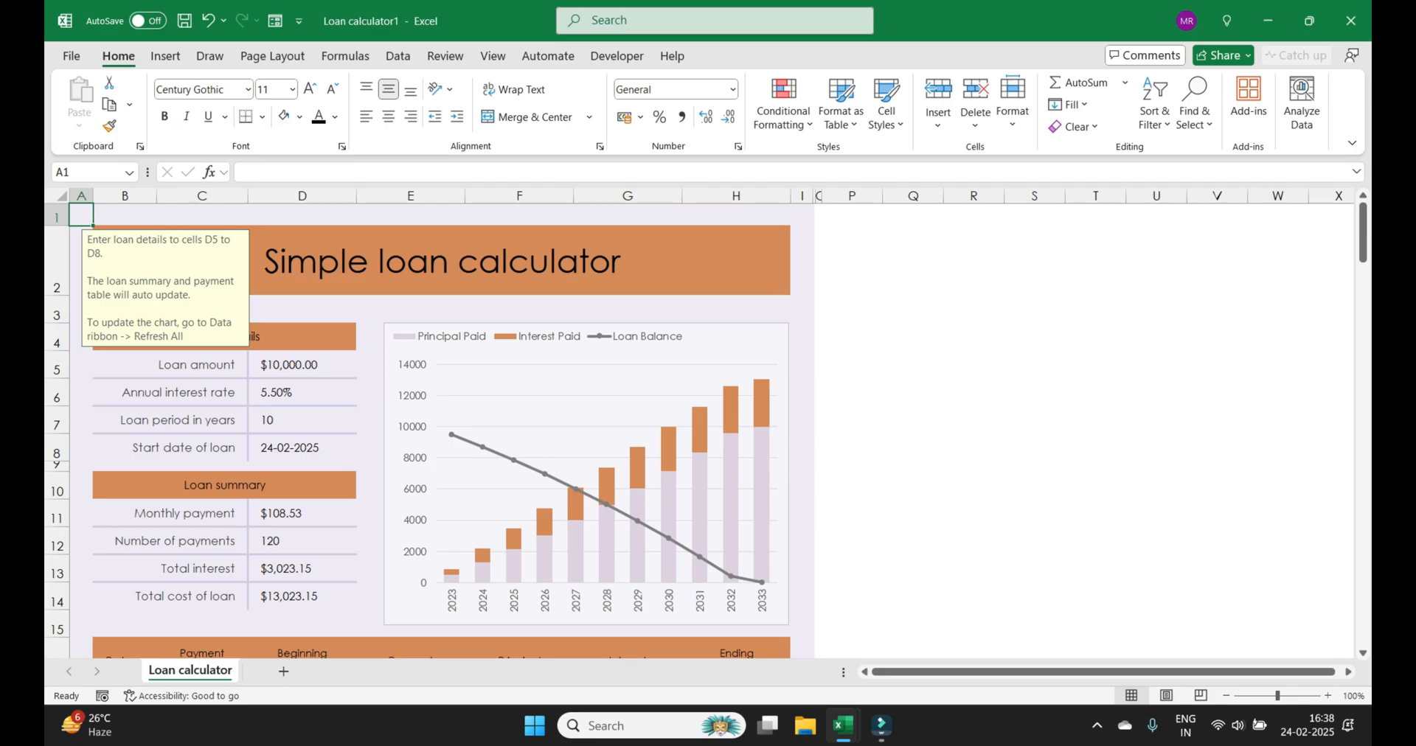
left_click(1034, 486)
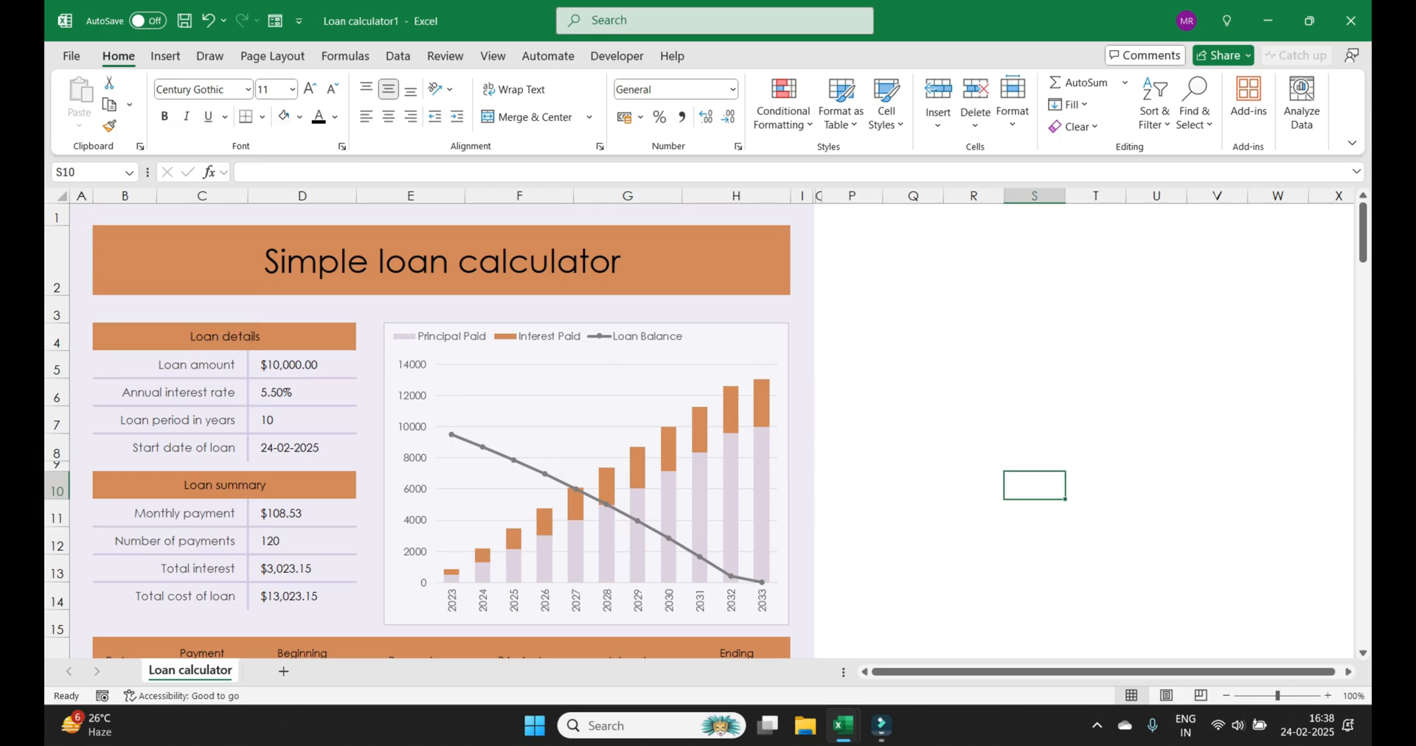
key("alt+tab")
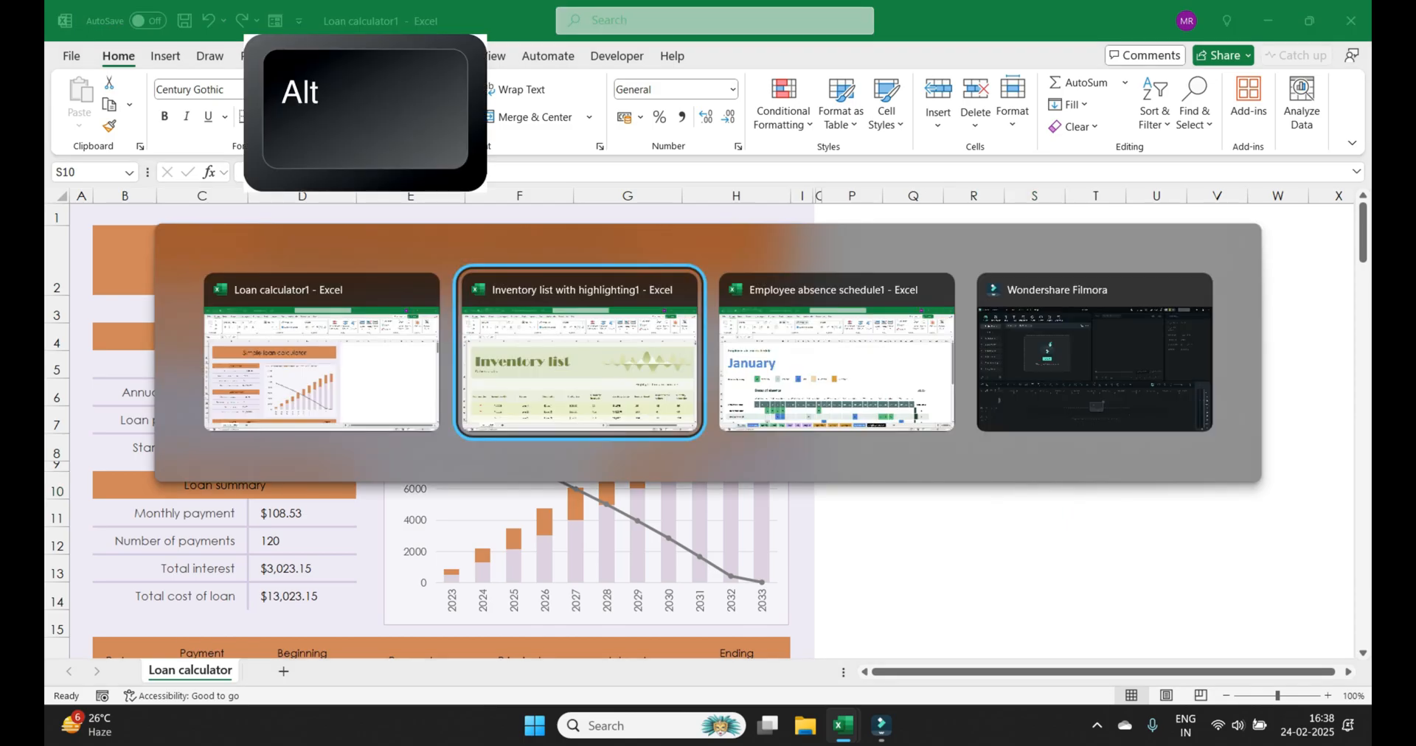
Return to Inventory list, then Alt+Tab to Employee absence schedule1 and release.
key("Tab")
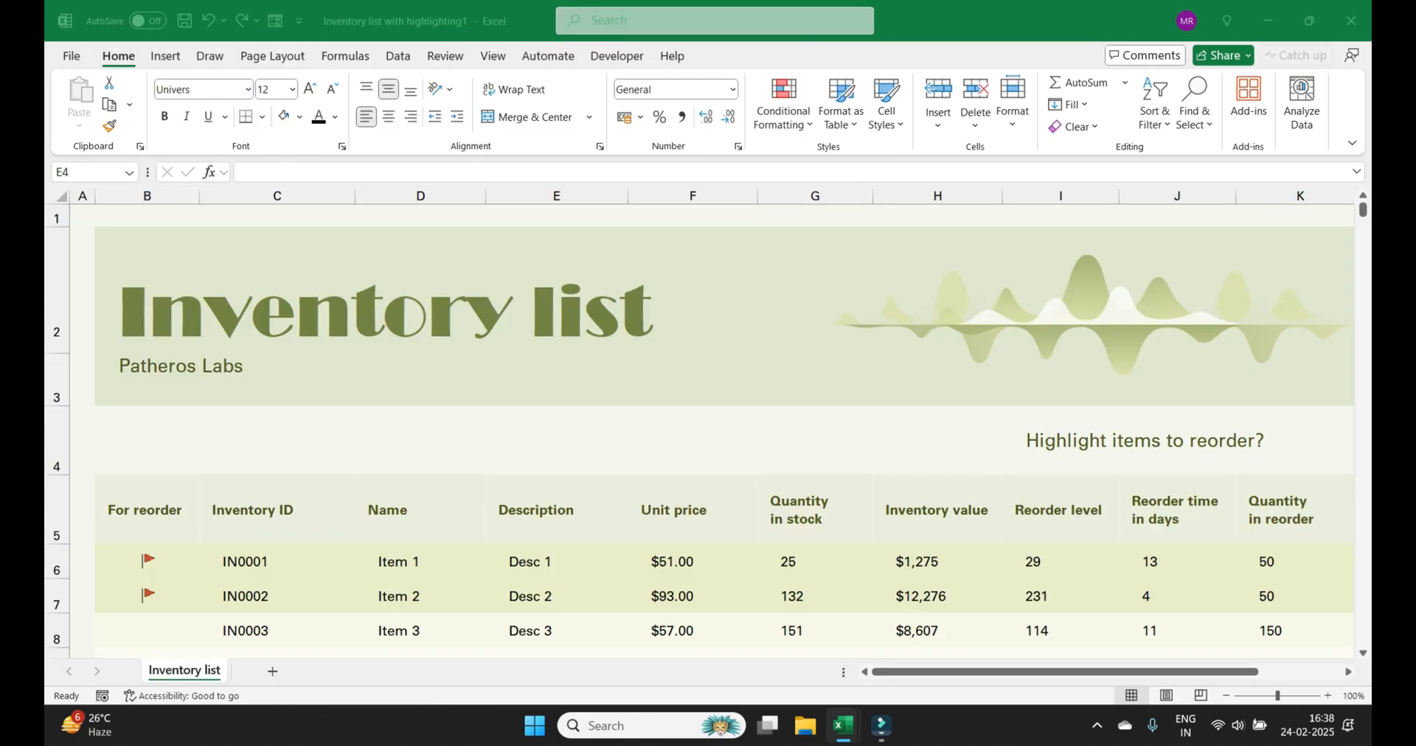
left_click(556, 441)
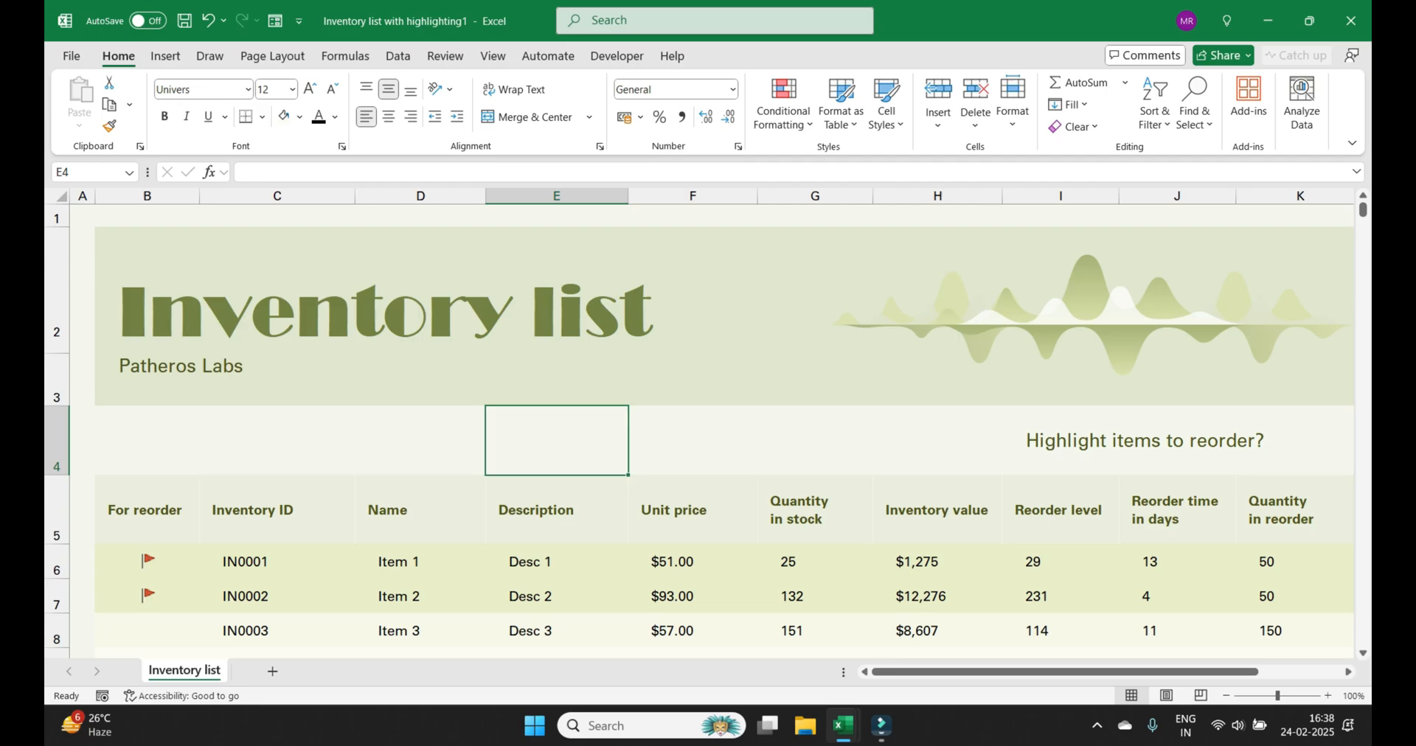
key("alt+tab")
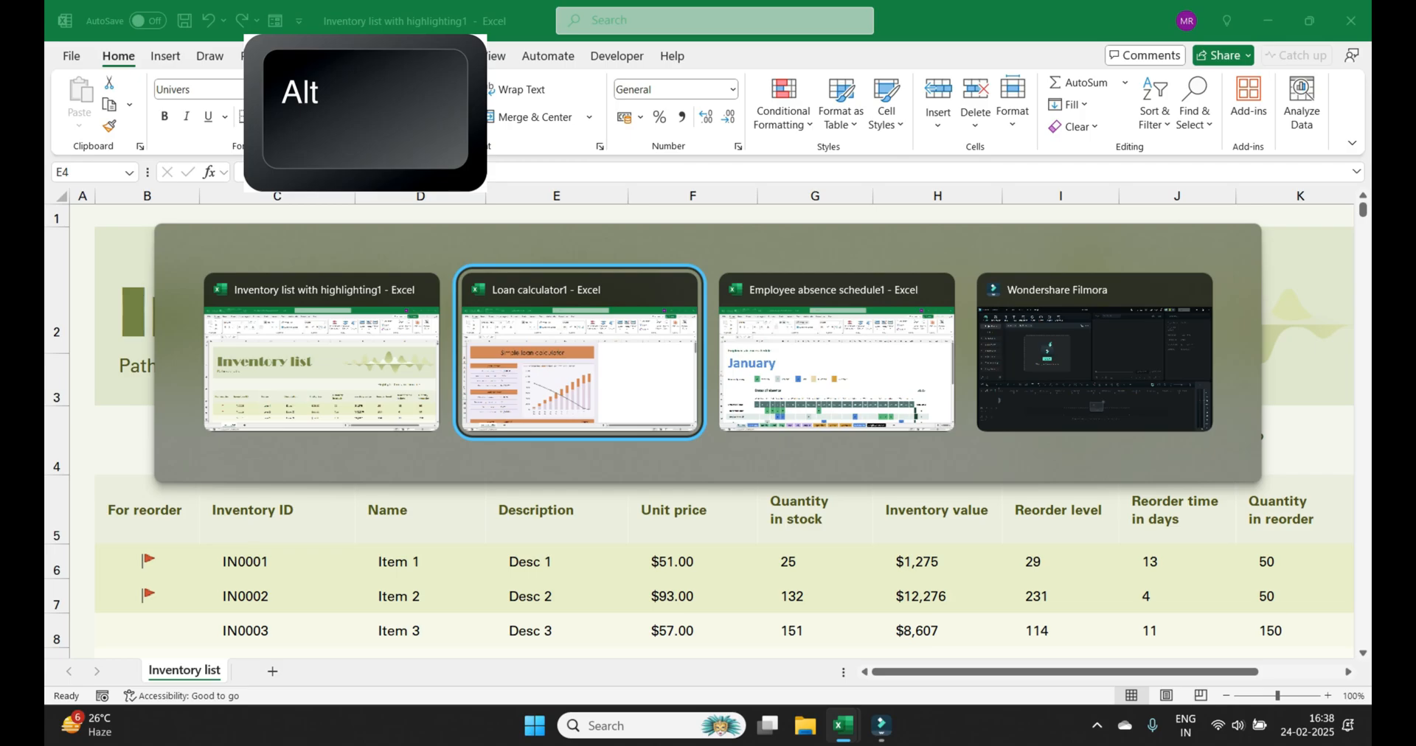
key("shift")
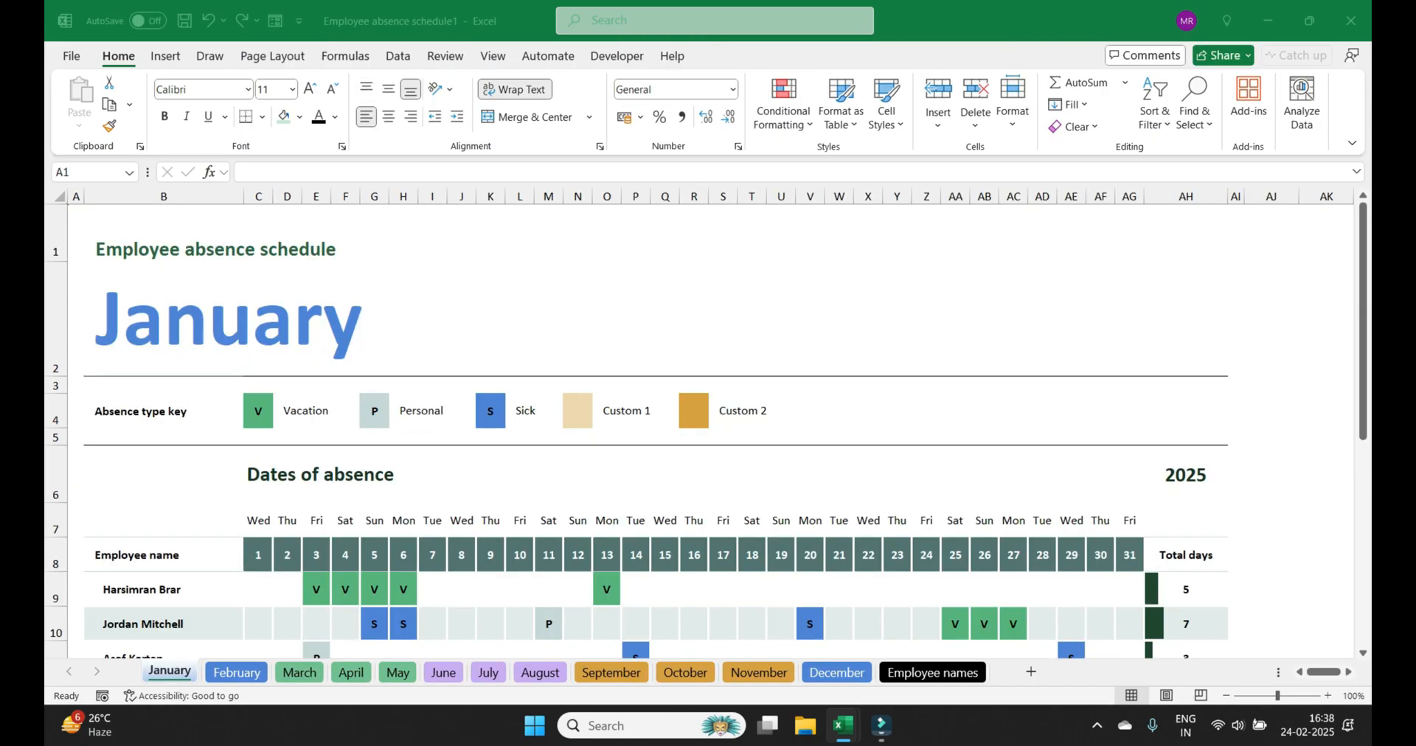
Focus the absence schedule sheet and press Ctrl+PgDn to go from January to February.
left_click(76, 250)
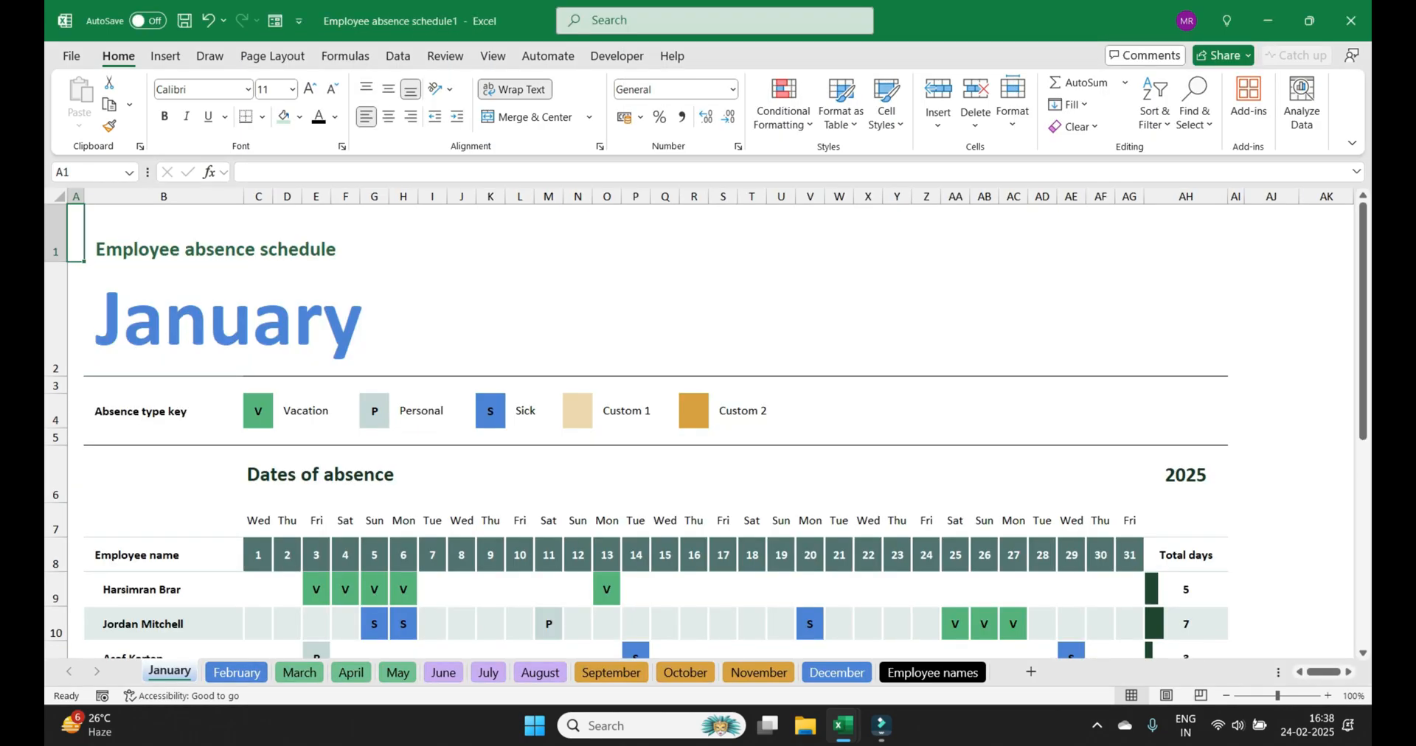
left_click(1041, 319)
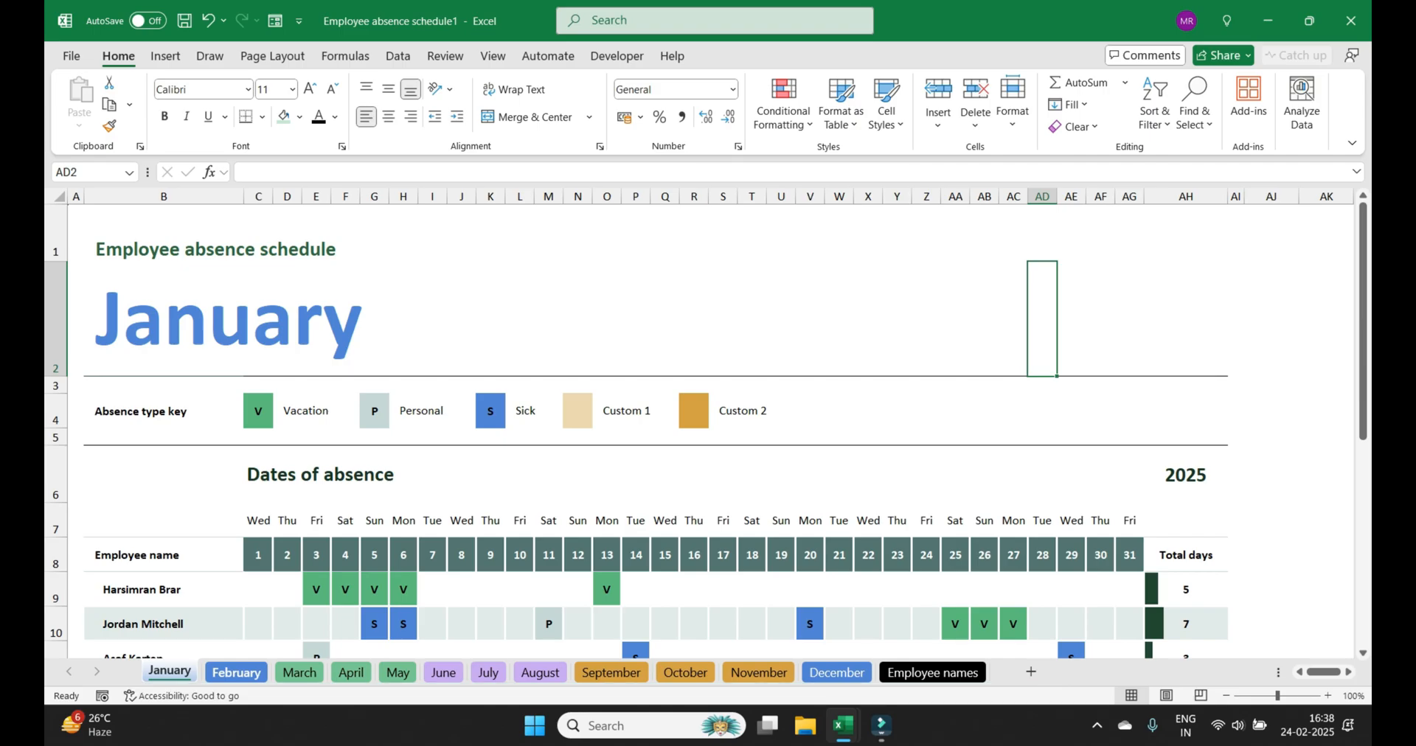
key("ctrl")
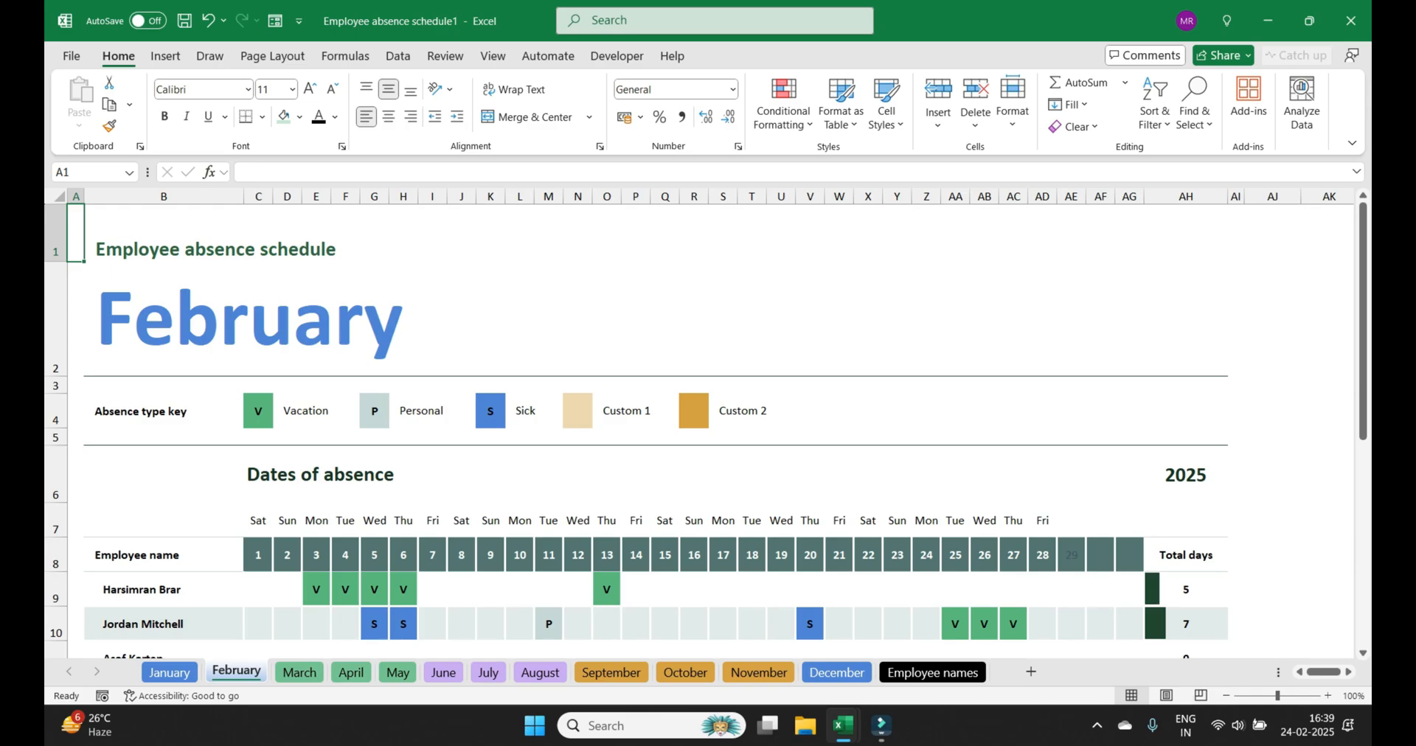
Move through the month tabs forward to May, then back to March.
key("ctrl")
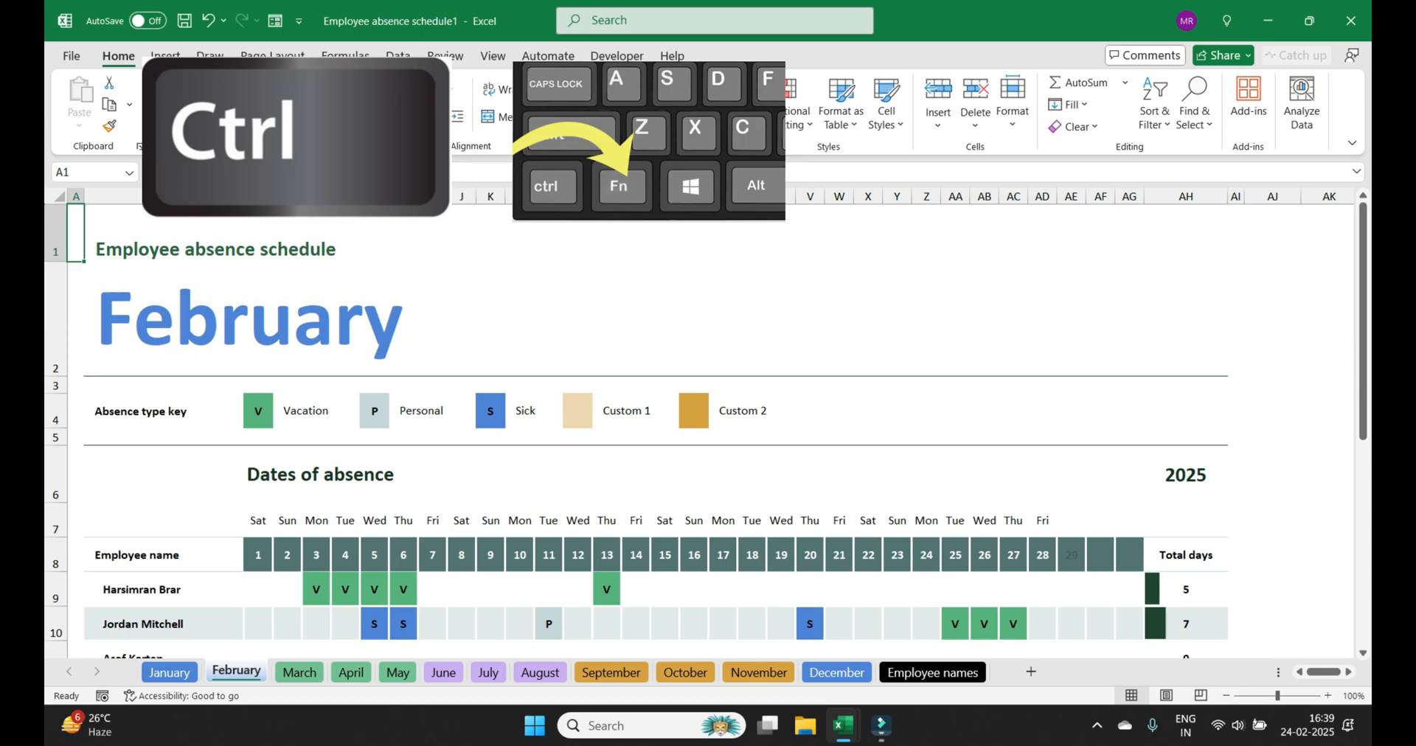
left_click(299, 673)
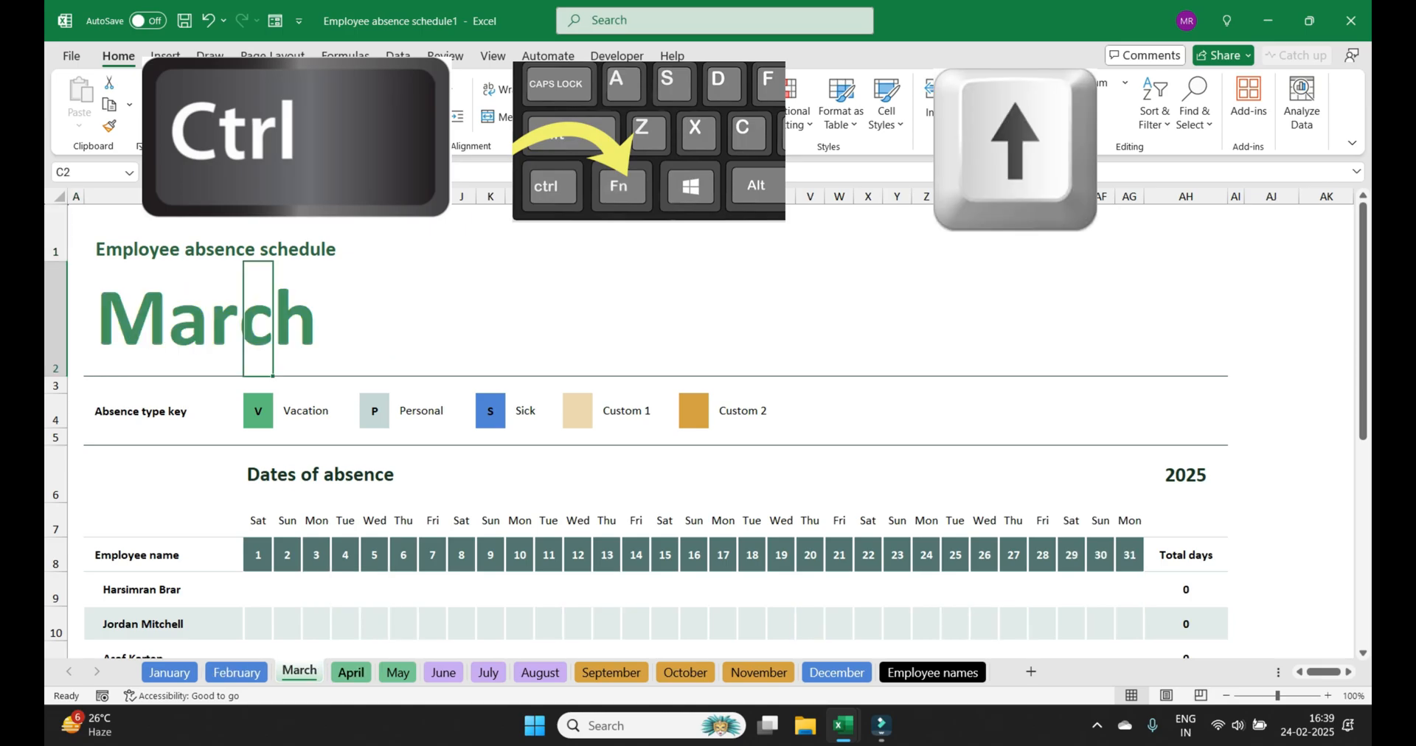
left_click(397, 673)
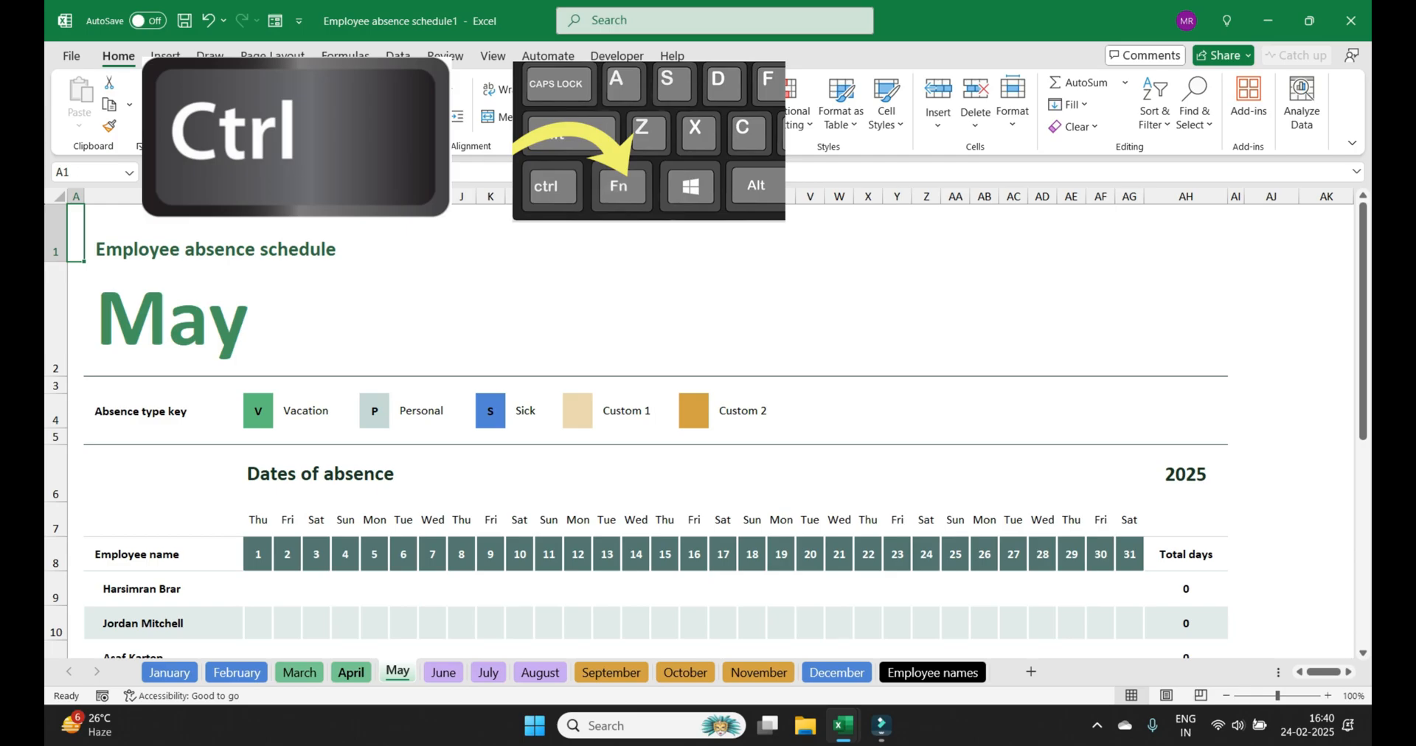
left_click(299, 673)
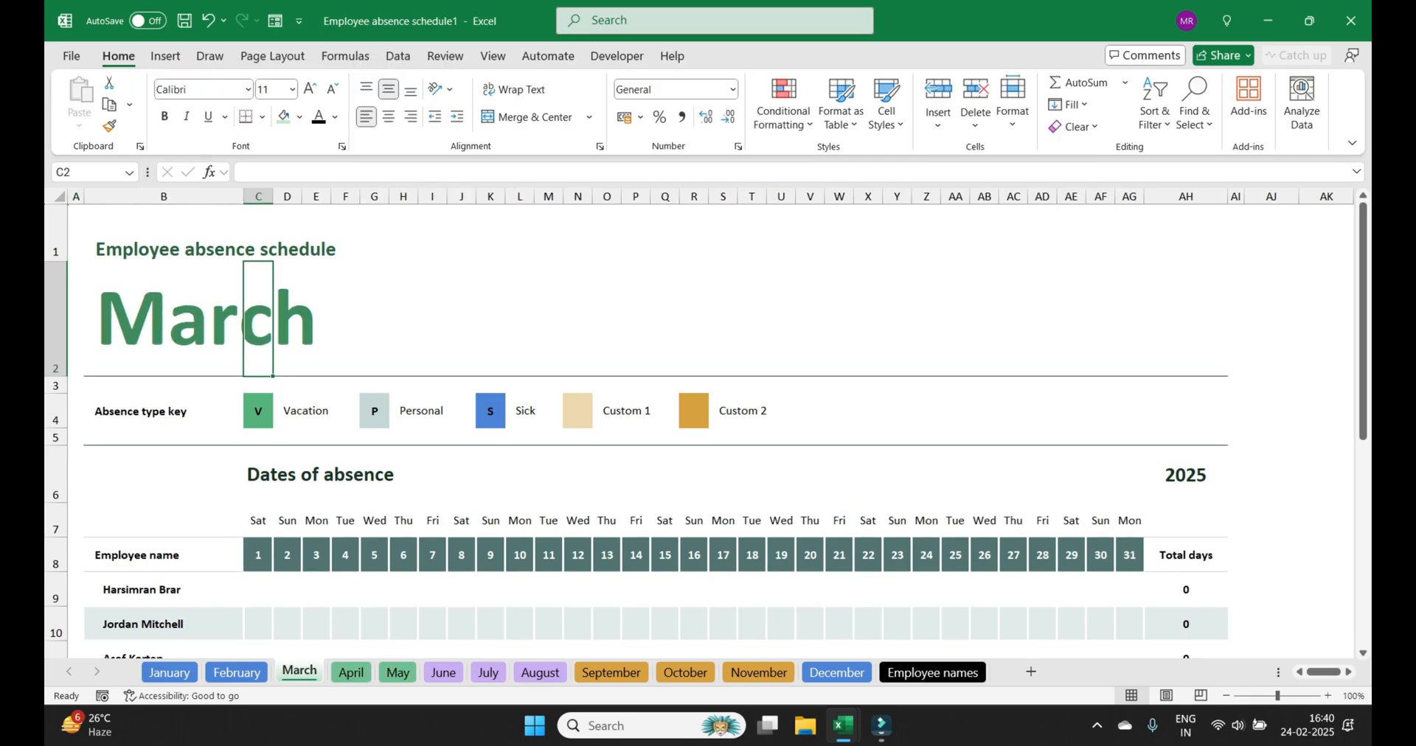